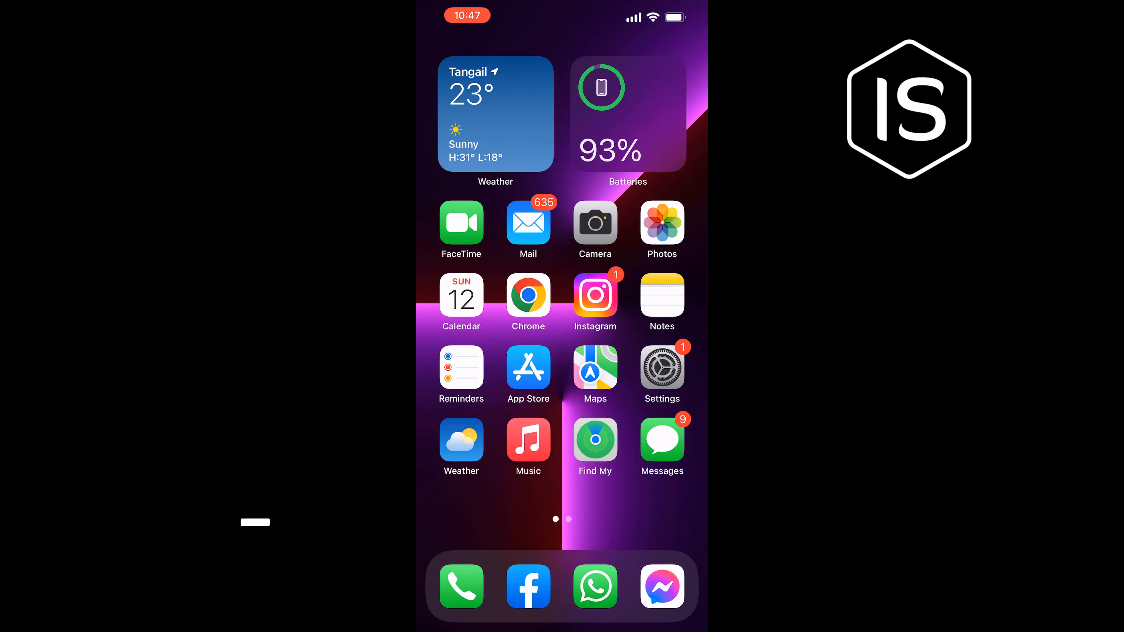
- Open Screen Time from the Settings app on the home screen
{"action": "left_click", "coordinate": [660, 372]}
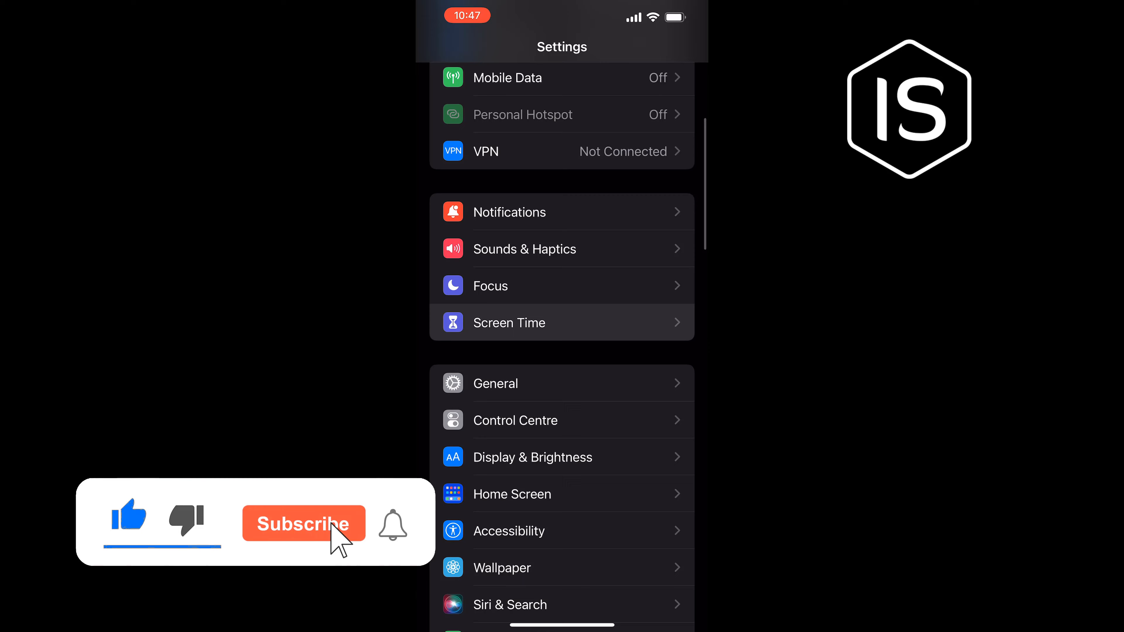
{"action": "left_click", "coordinate": [509, 322]}
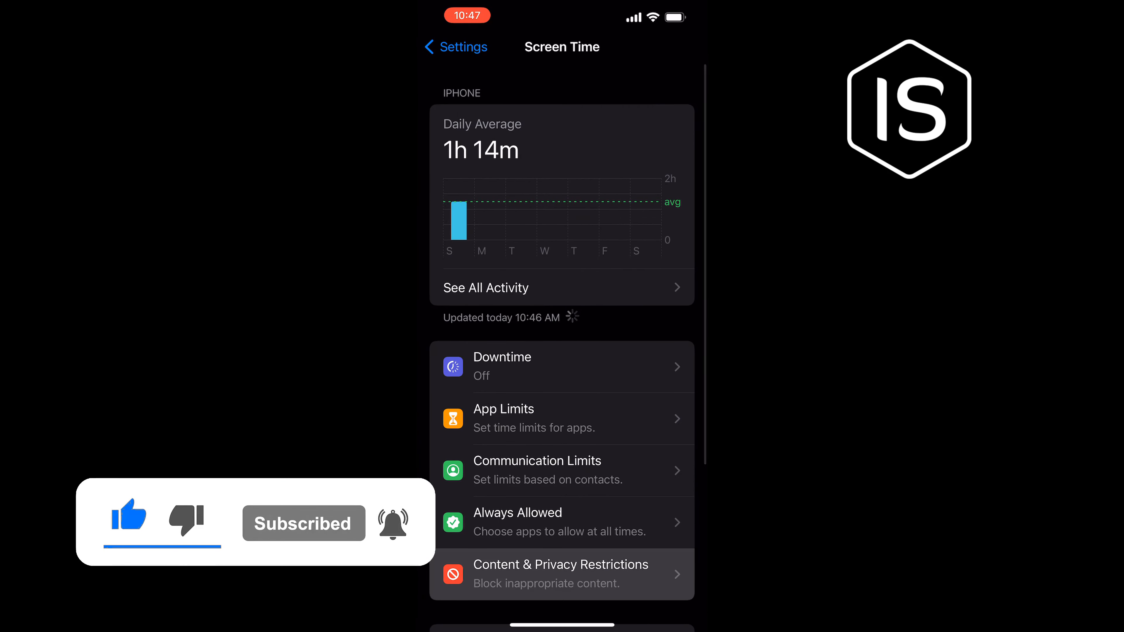
- Navigate into Content & Privacy Restrictions and the Web Content options, currently Unrestricted Access
{"action": "left_click", "coordinate": [561, 573]}
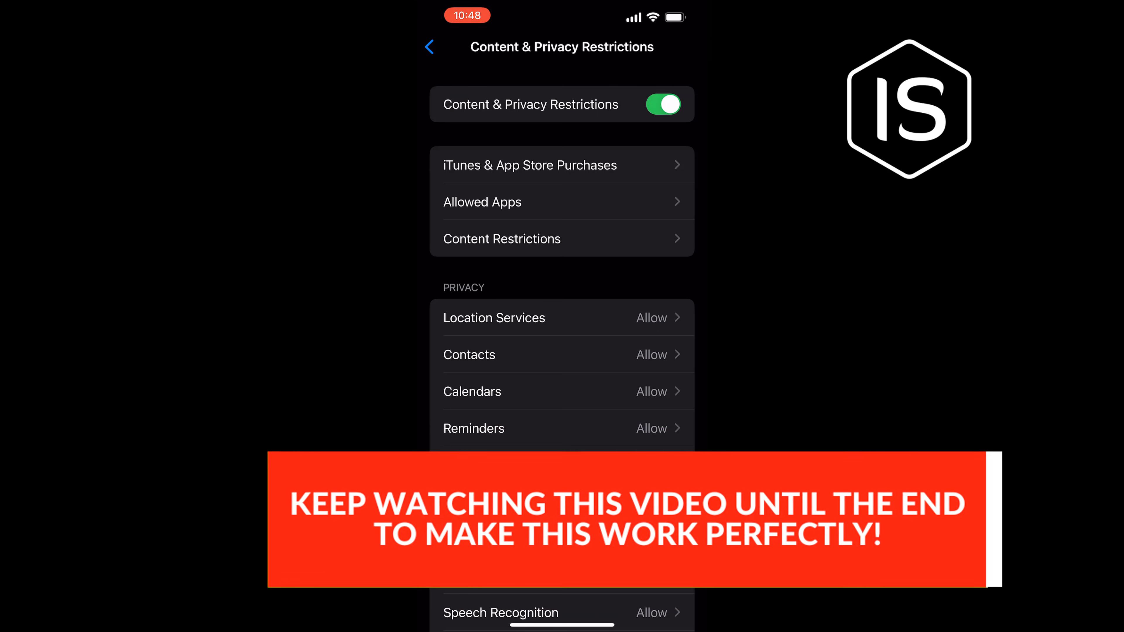
{"action": "left_click", "coordinate": [502, 239]}
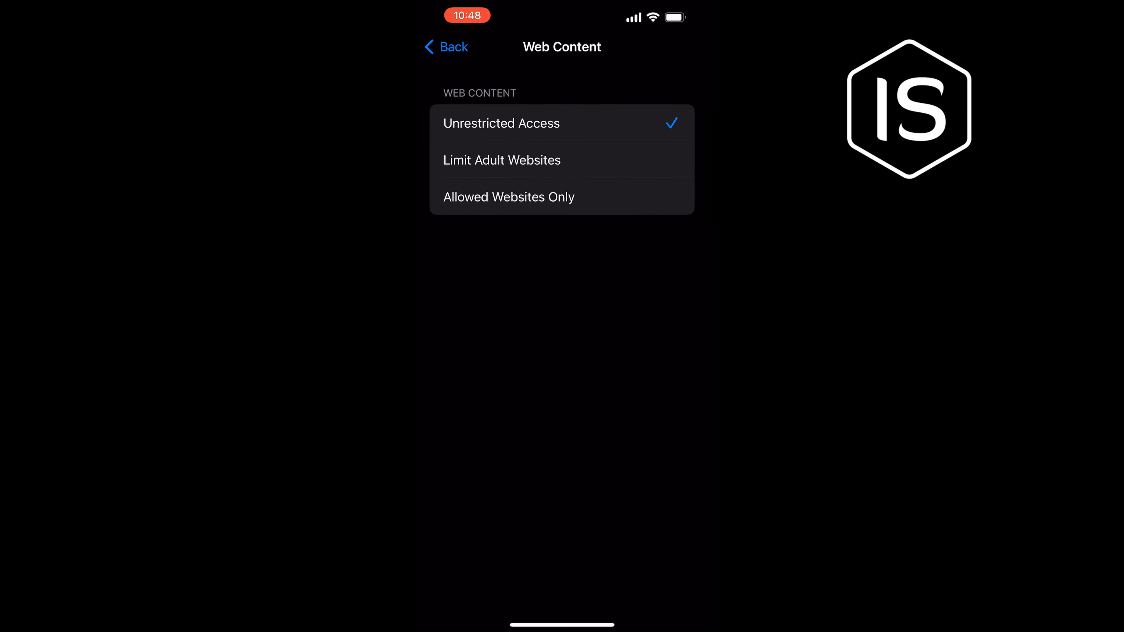
- Choose Limit Adult Websites and start adding a site under Never Allow
{"action": "left_click", "coordinate": [501, 160]}
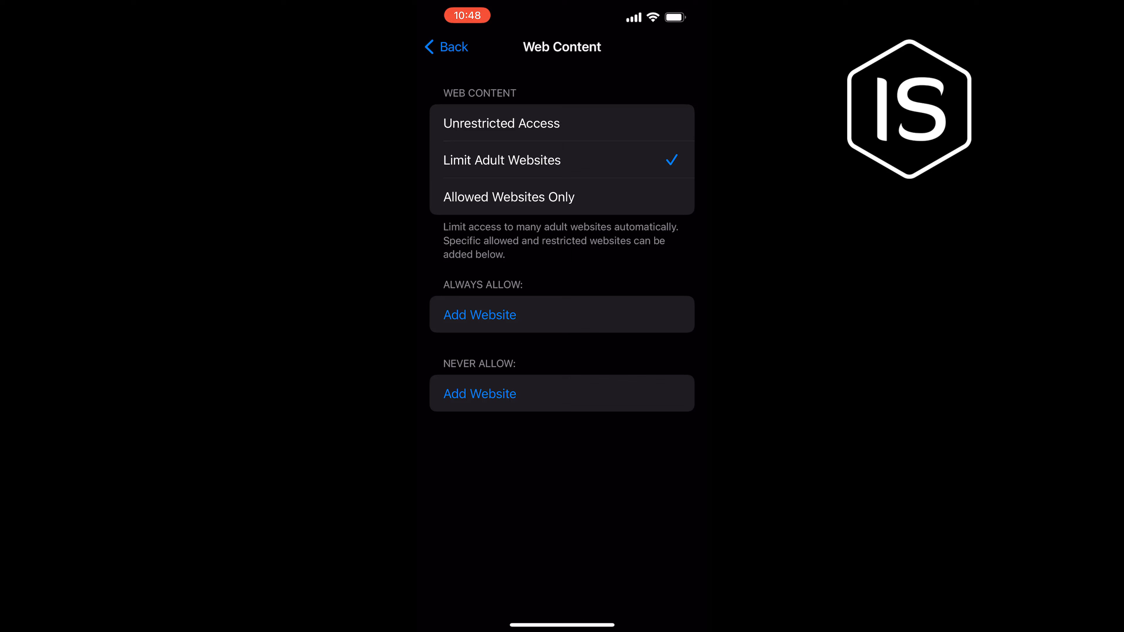
{"action": "left_click", "coordinate": [479, 314]}
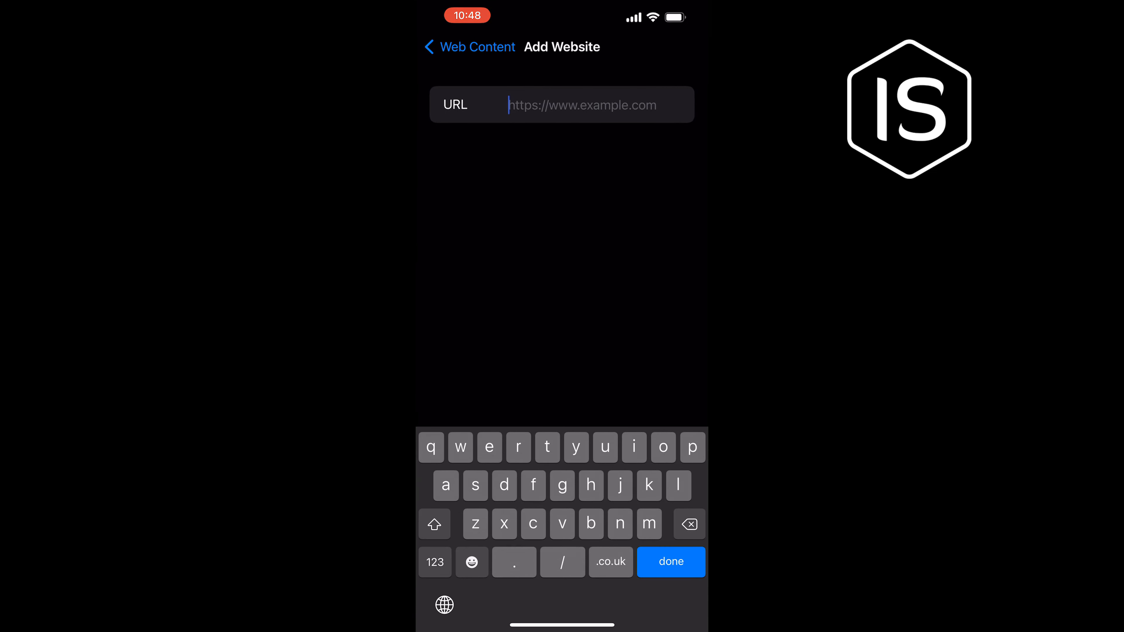
- Enter example.com as the URL and save it to the Never Allow list
{"action": "type", "text": "ex"}
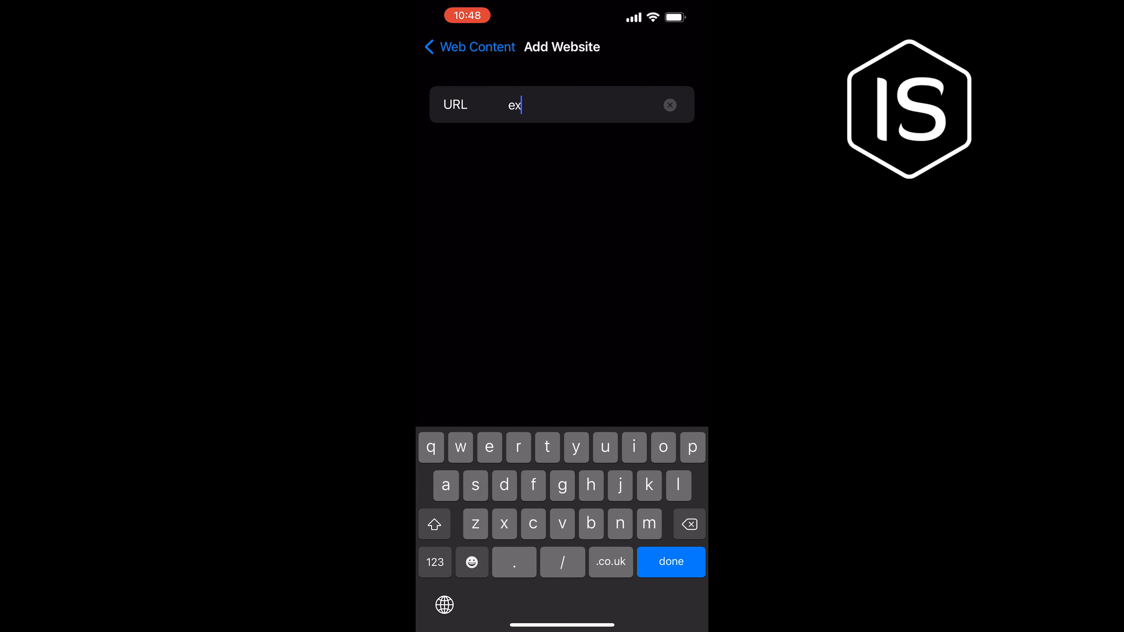
{"action": "type", "text": "ample"}
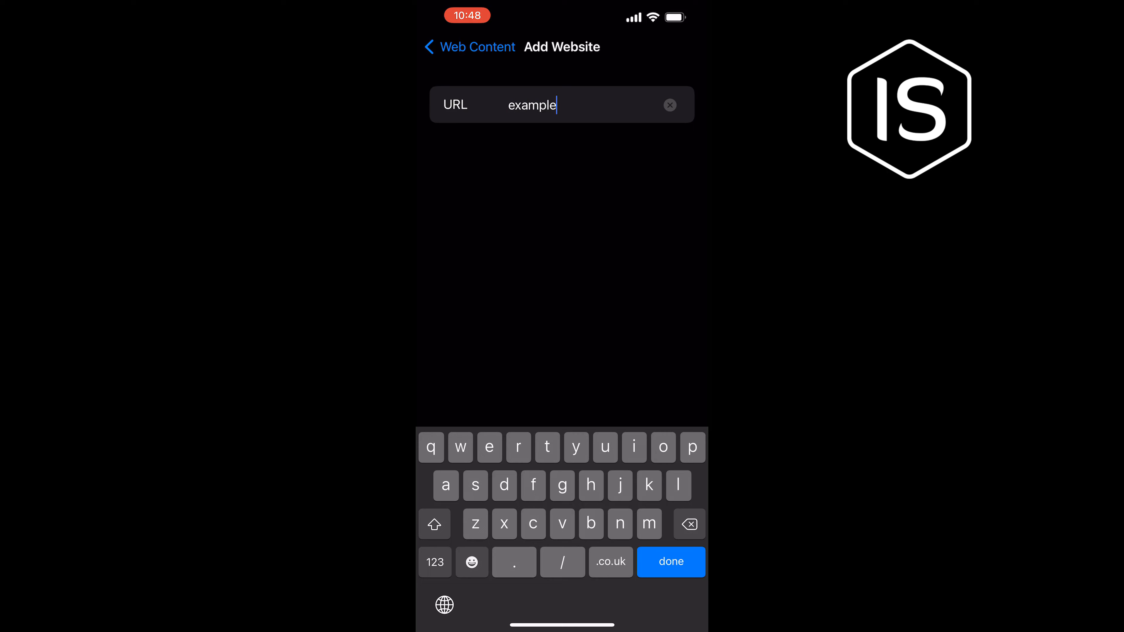
{"action": "left_click", "coordinate": [670, 562]}
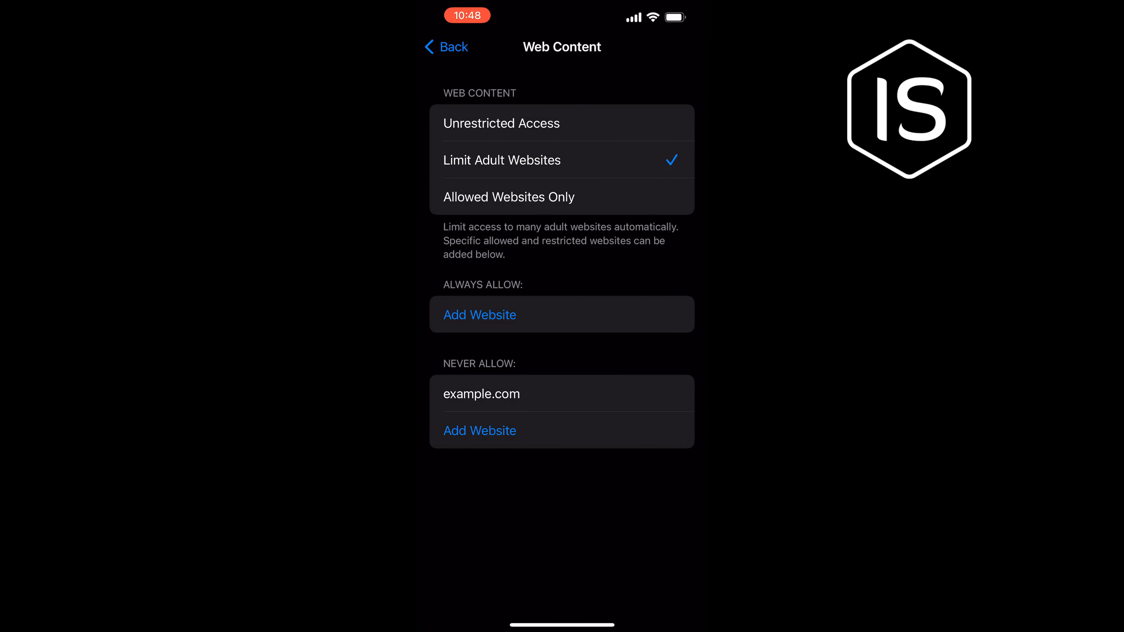